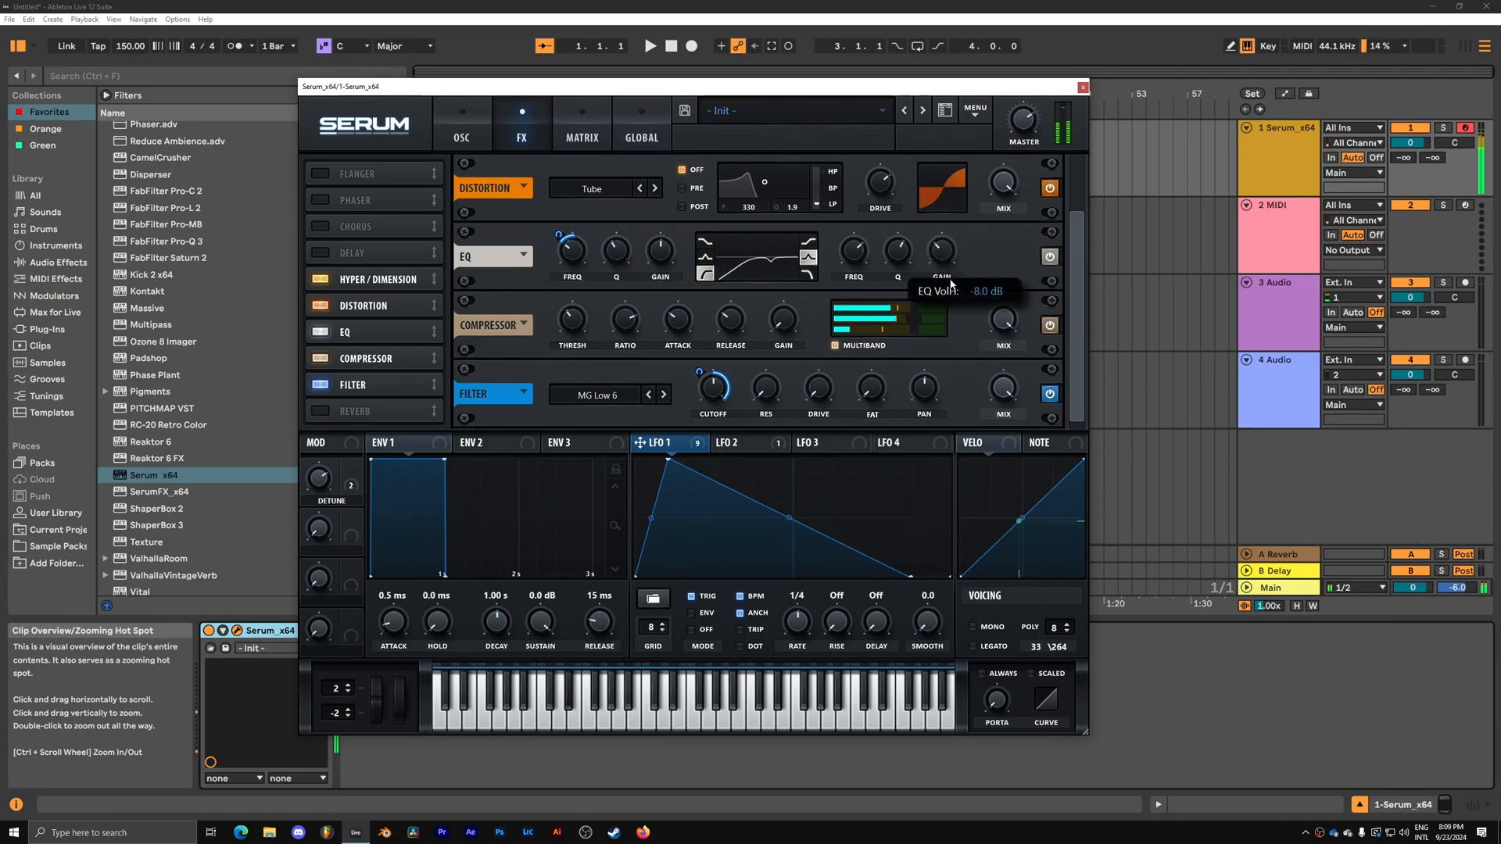
mouse_move(622, 278)
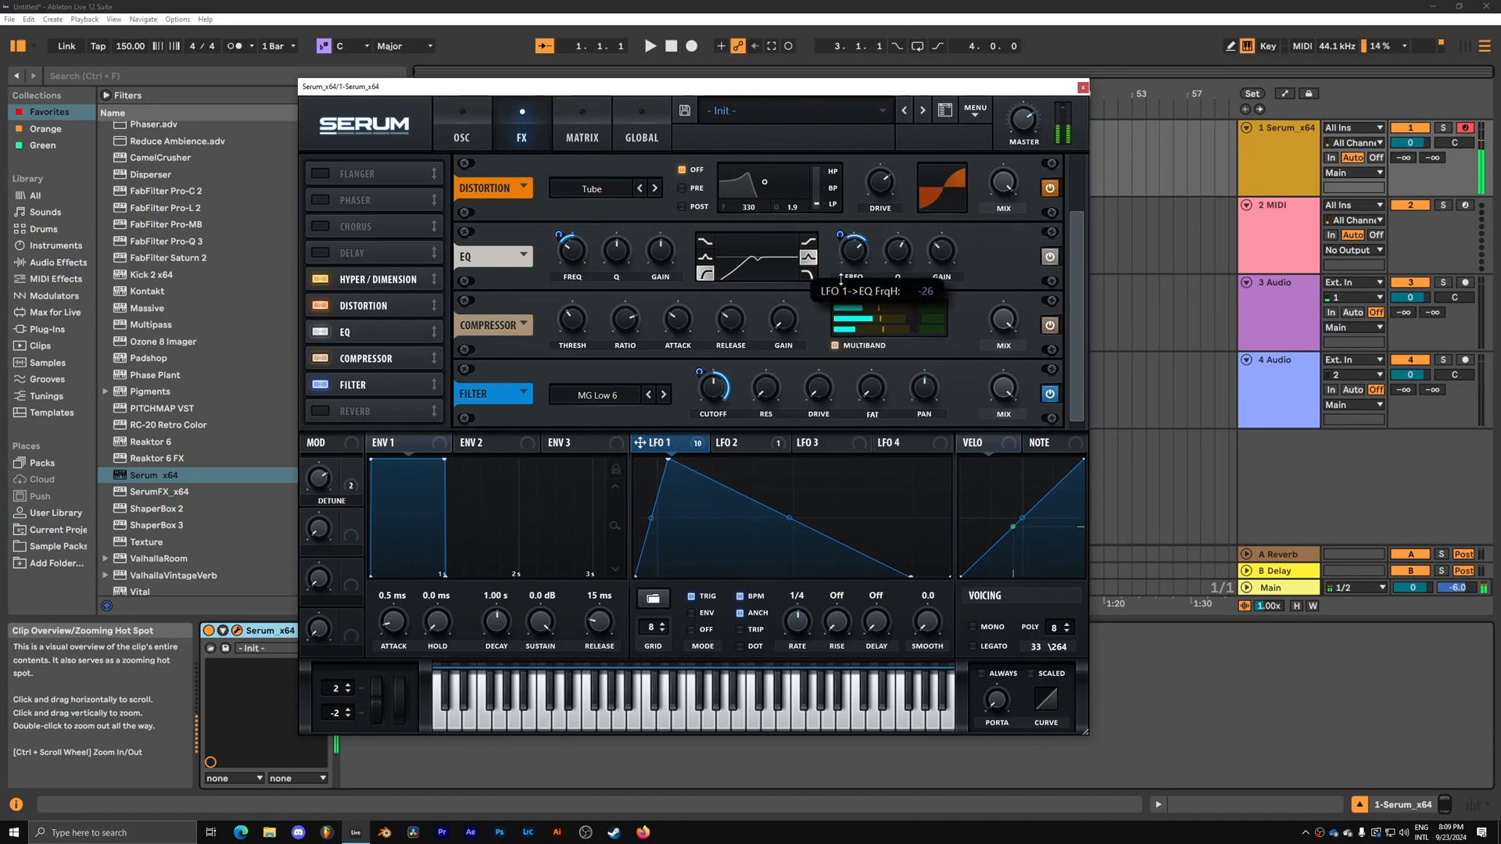
Switch from the FX page to the OSC page after routing LFO 1 to EQ high-band FREQ.
left_click(459, 122)
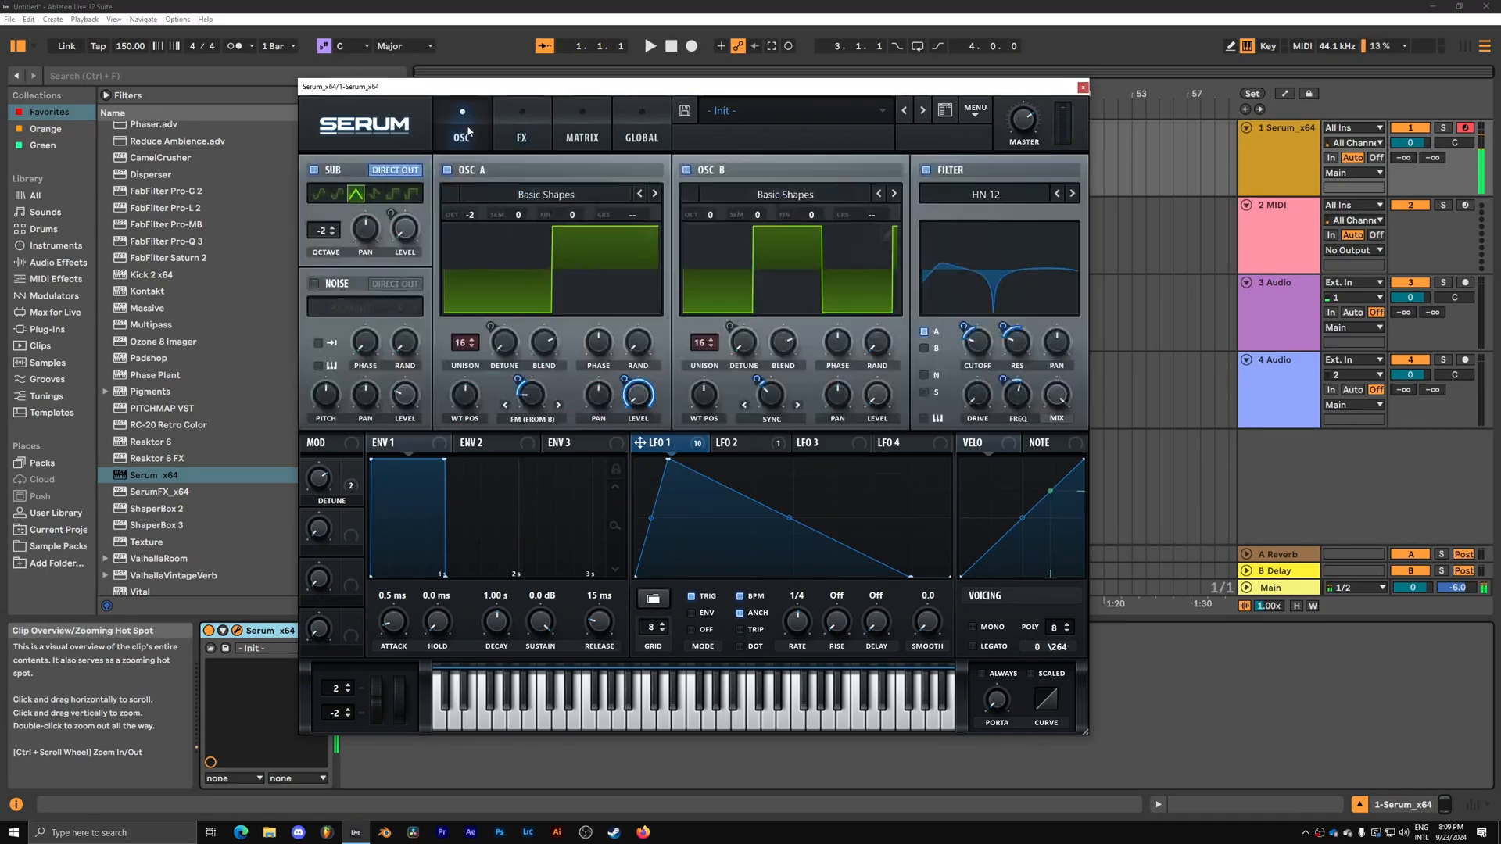
Enable the NOISE oscillator so a BrightWhite layer joins the patch.
left_click(416, 308)
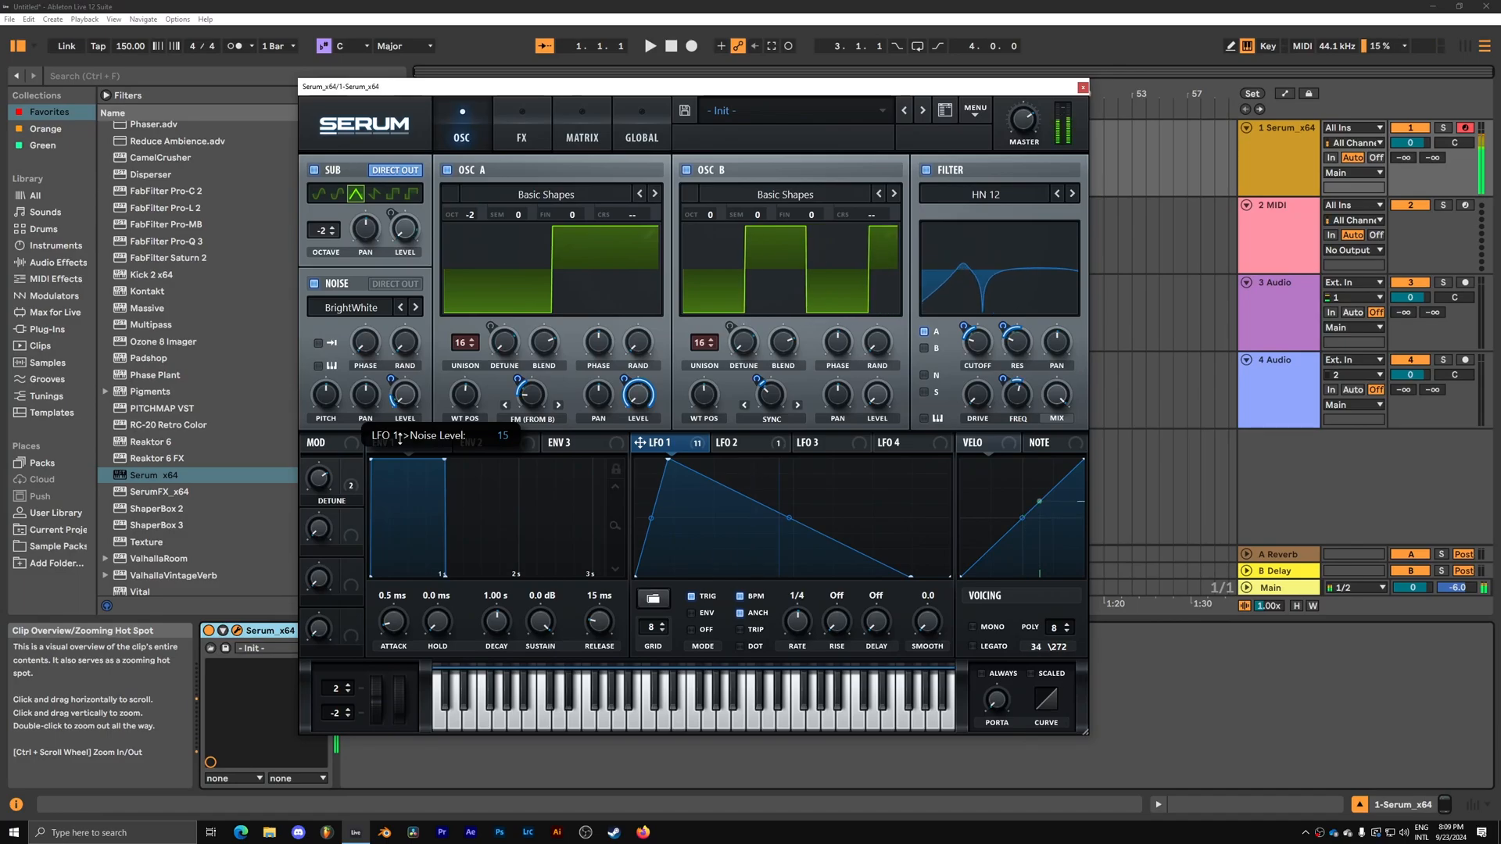
mouse_move(382, 442)
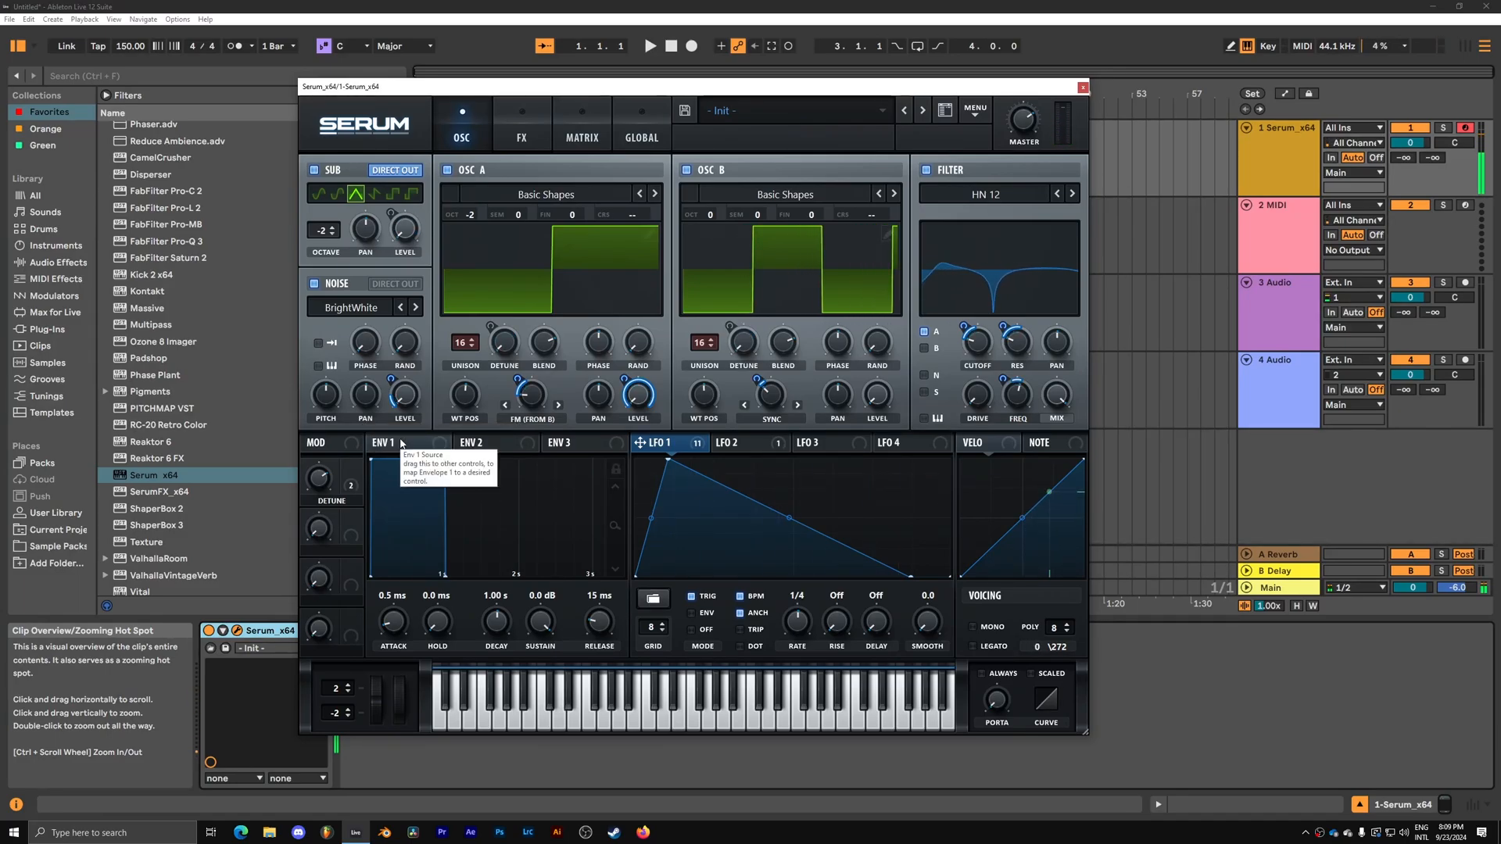